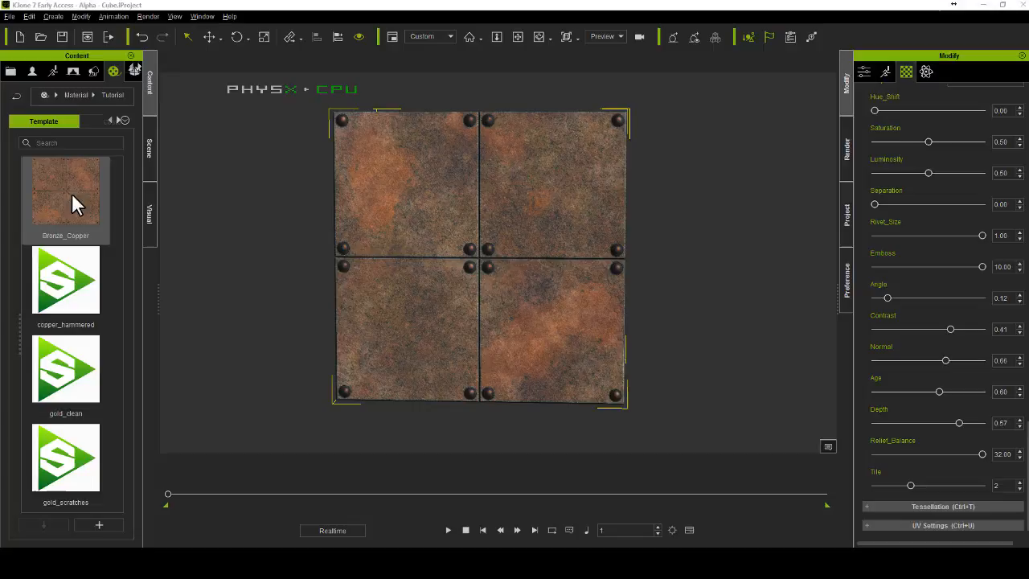
Step: Download the ClimbingRope fabric material as ClimbingRope (1).zip and open the archive
left_click(65, 190)
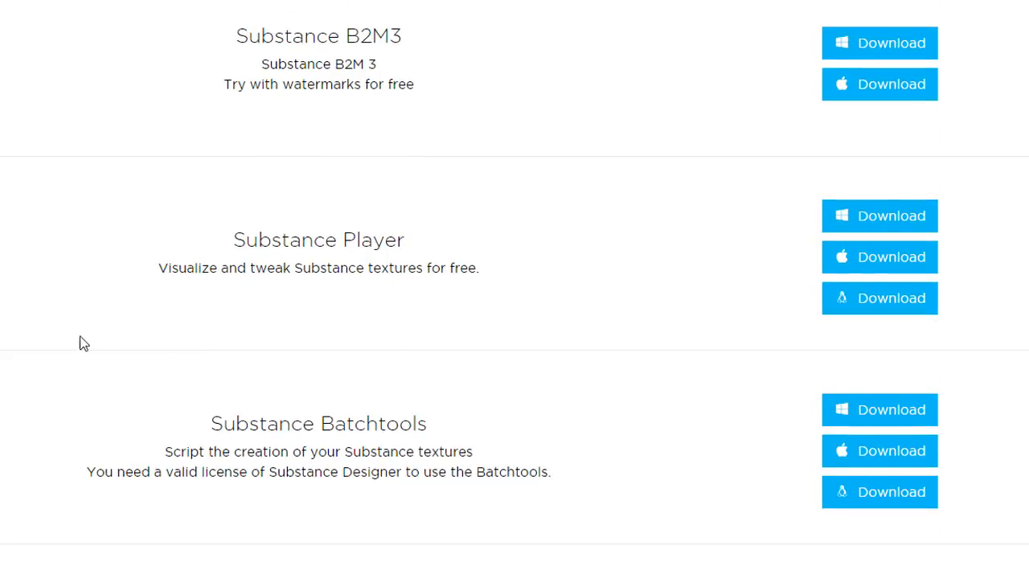
mouse_move(450, 284)
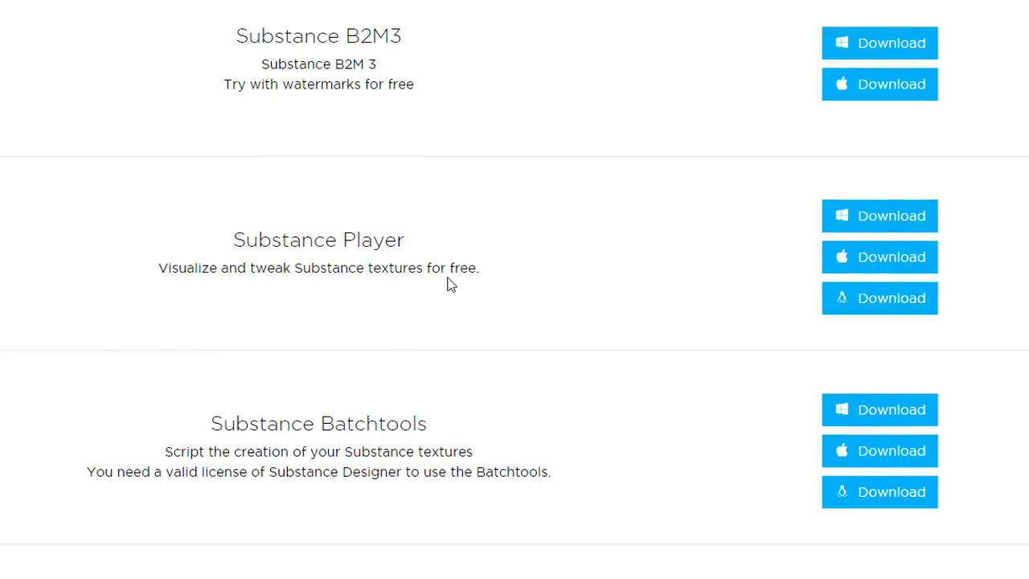
mouse_move(911, 215)
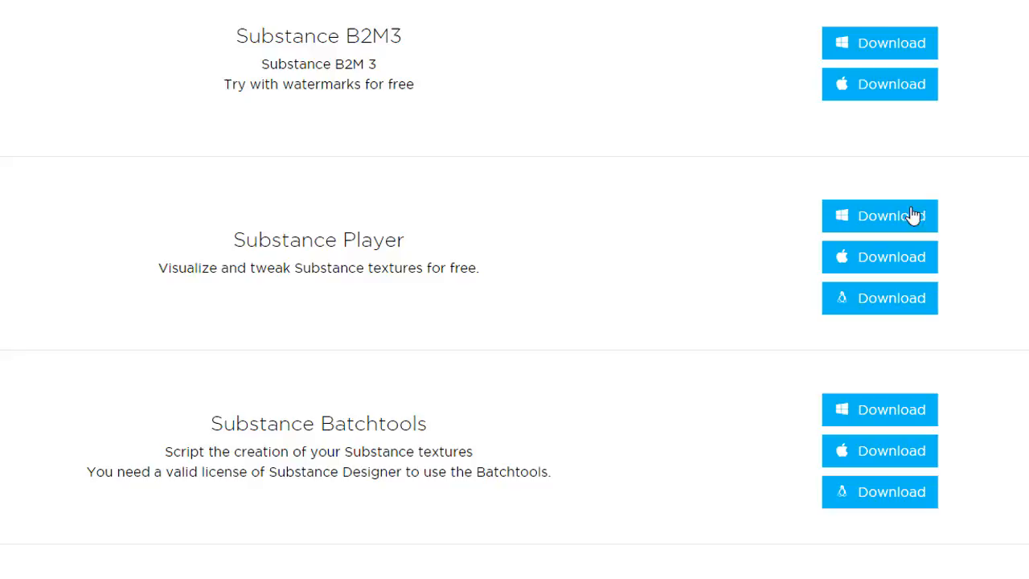
mouse_move(985, 217)
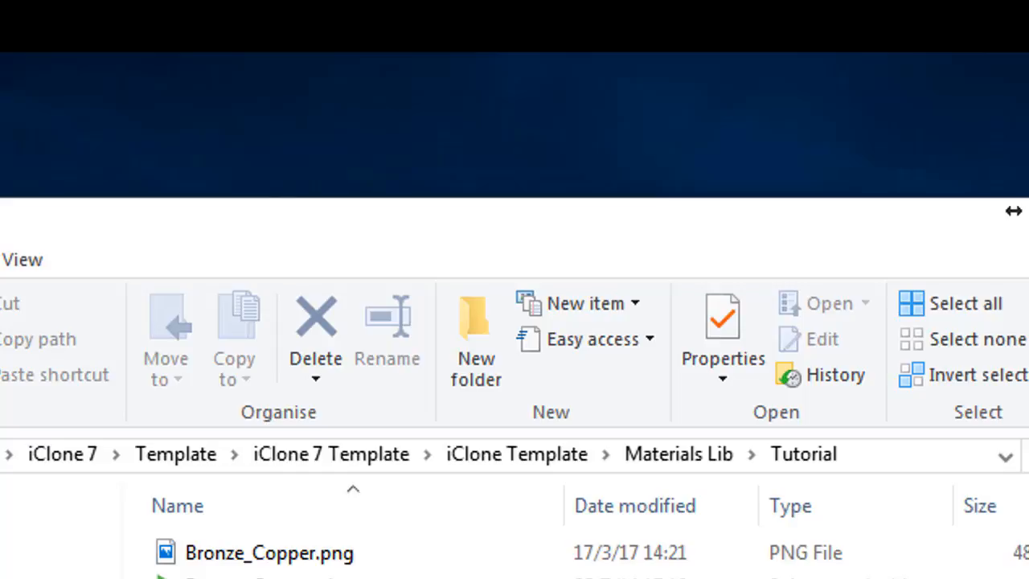
mouse_move(860, 458)
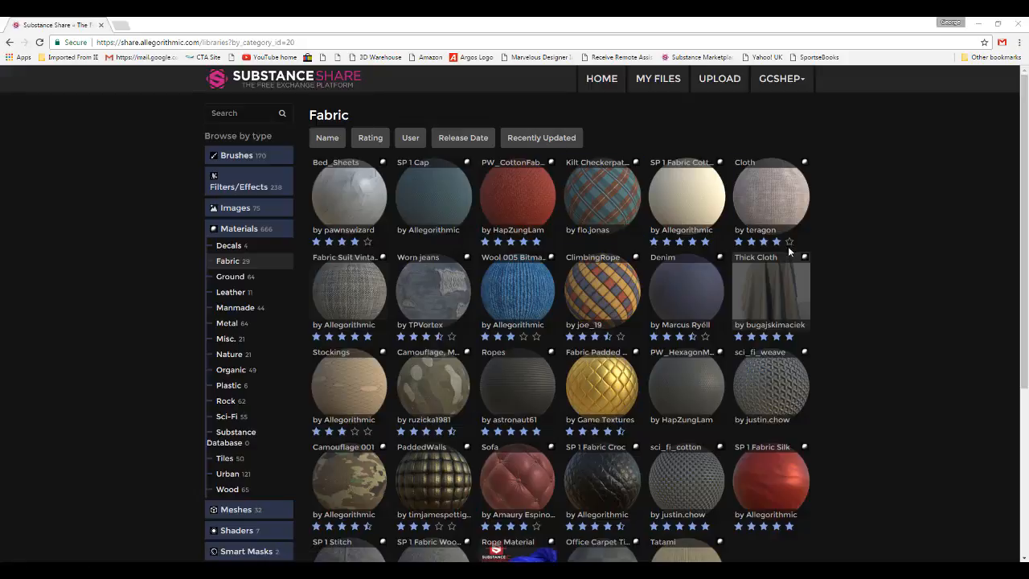
mouse_move(902, 276)
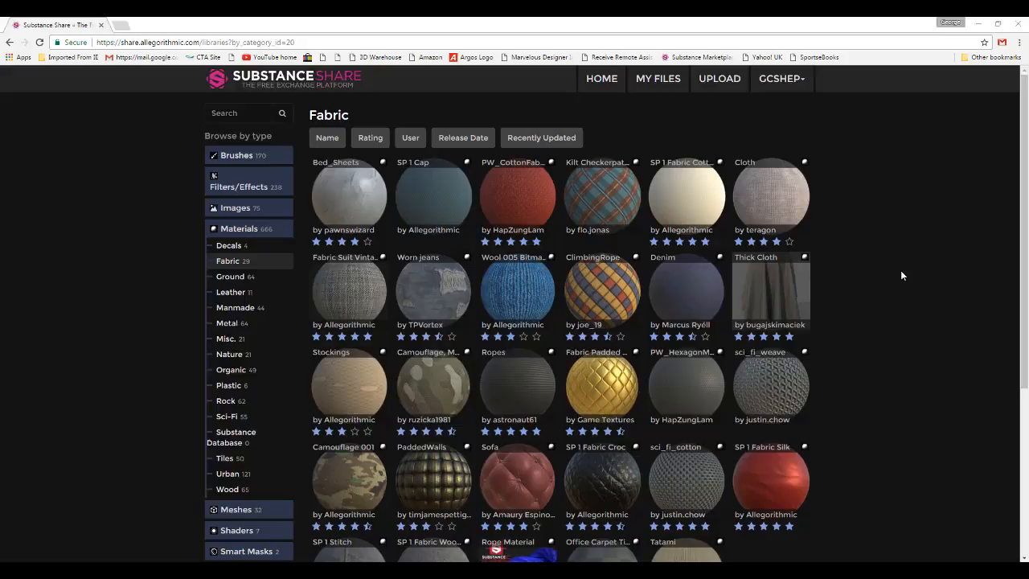
right_click(601, 293)
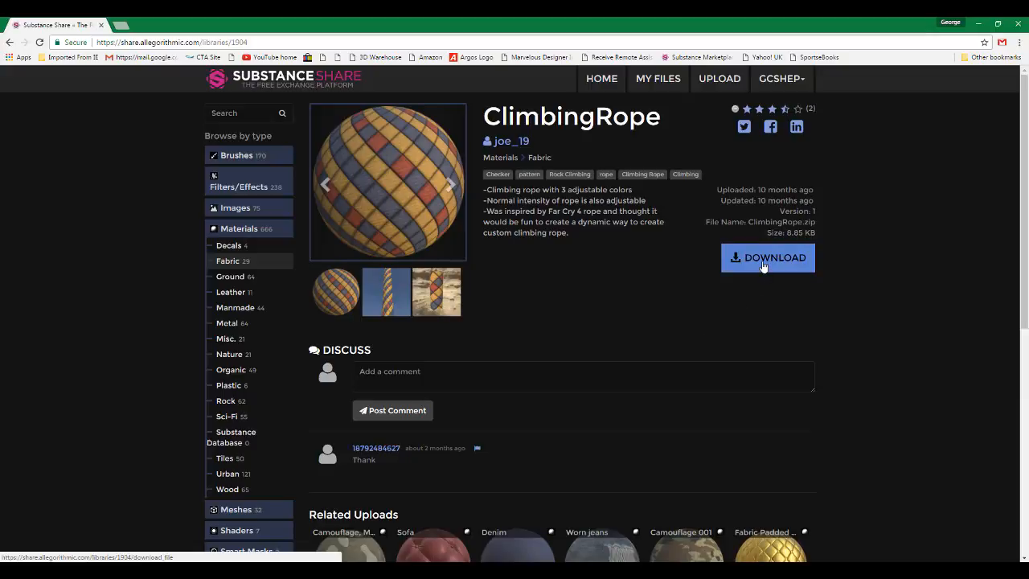
left_click(767, 257)
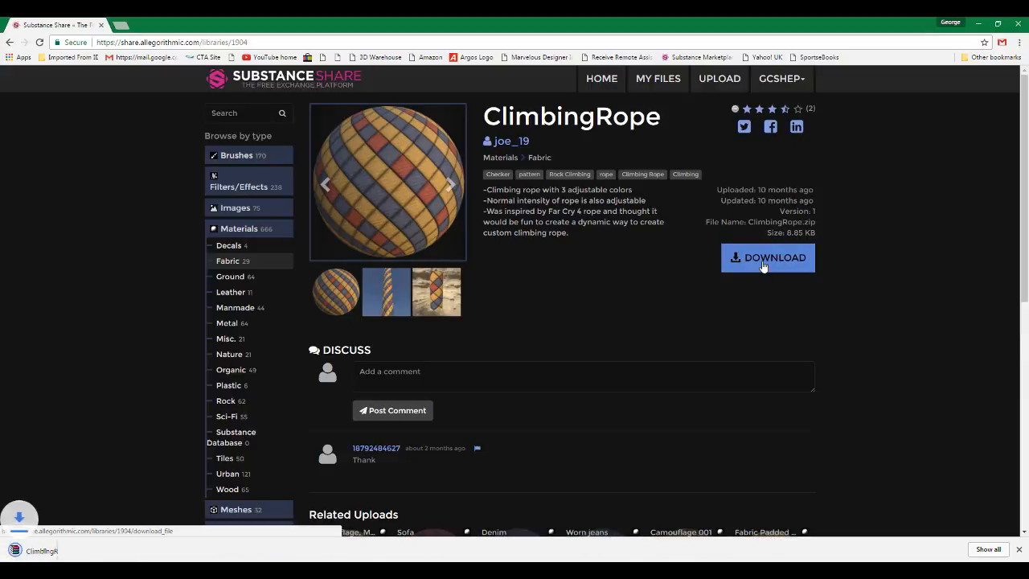
left_click(767, 257)
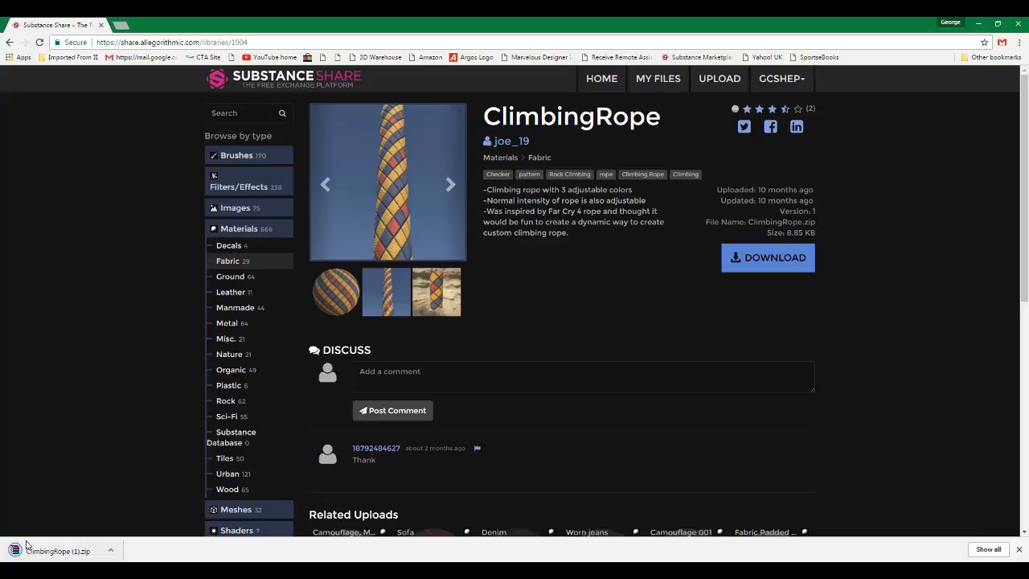
left_click(58, 550)
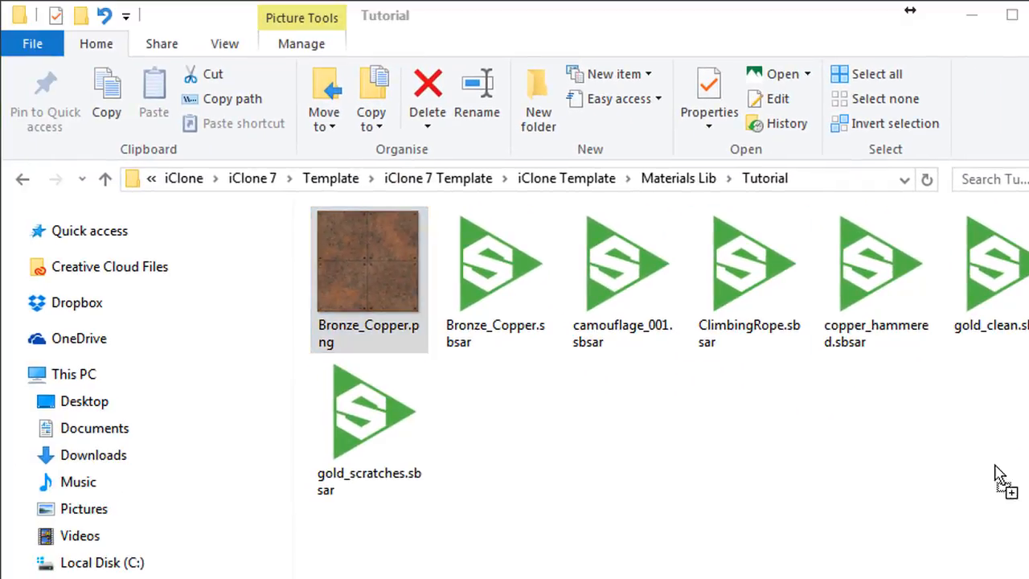
mouse_move(735, 453)
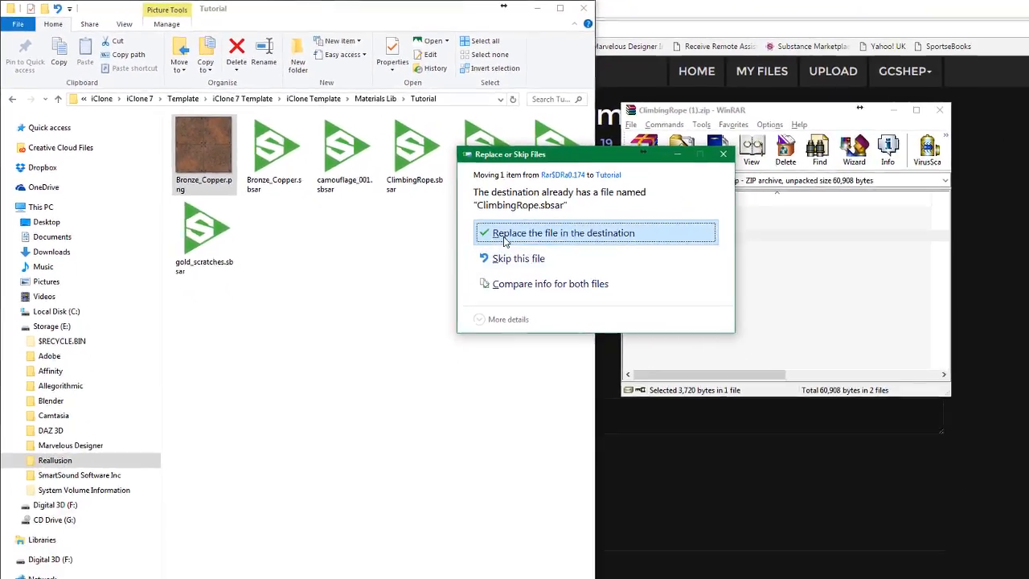
Step: Replace the existing ClimbingRope.sbsar in the Tutorial folder, then close the WinRAR archive
left_click(562, 232)
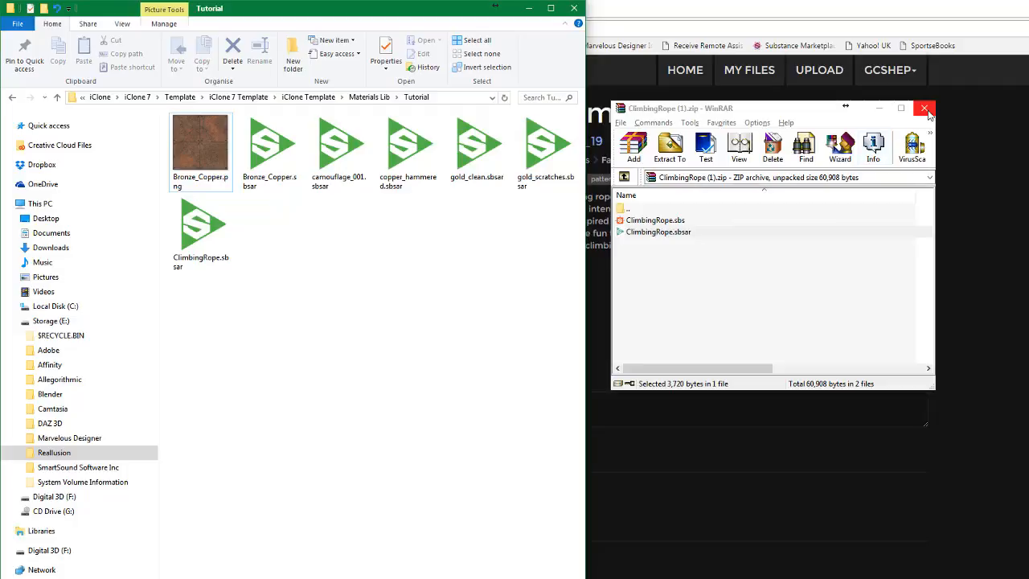
left_click(924, 108)
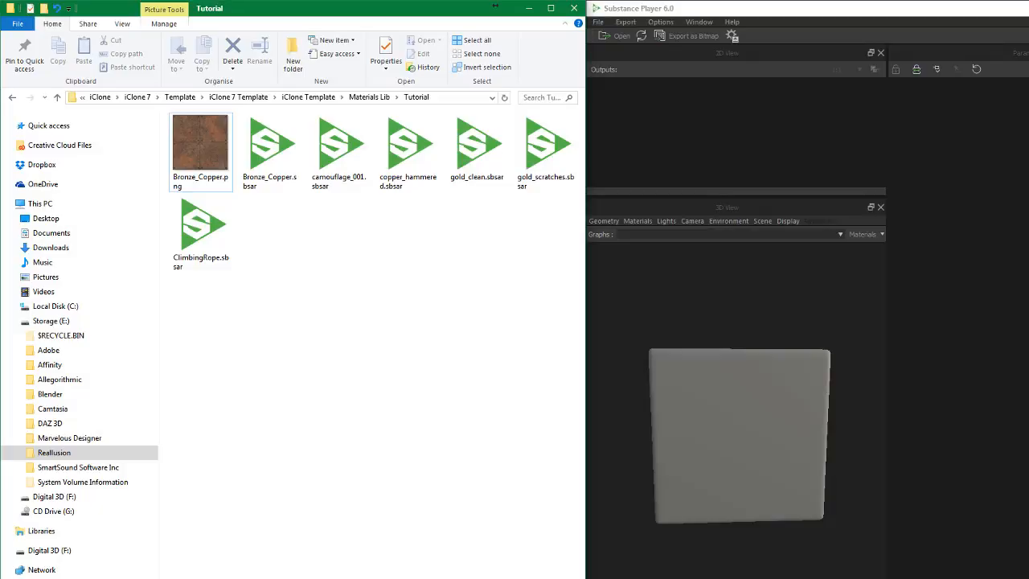
mouse_move(1013, 294)
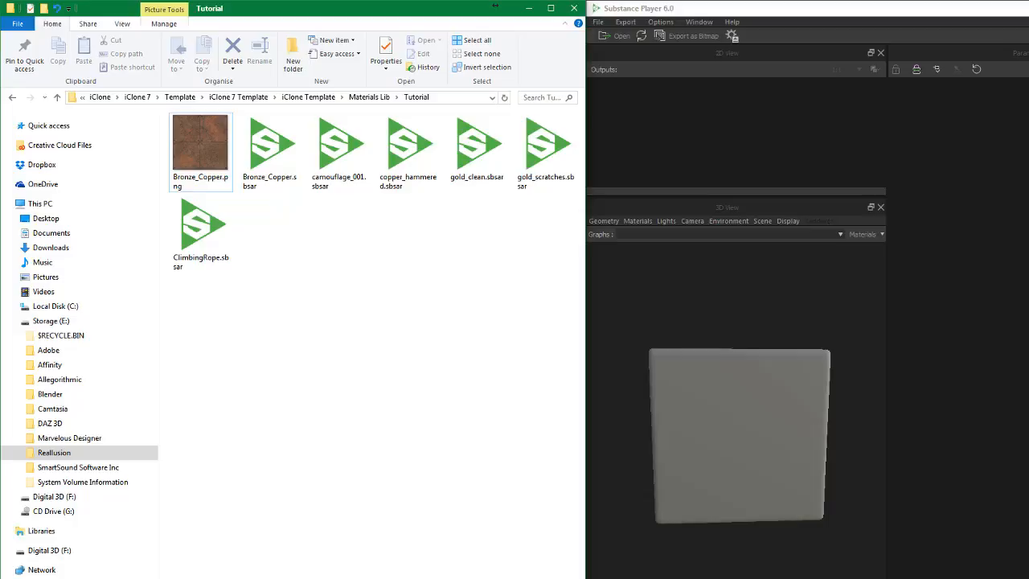
mouse_move(336, 333)
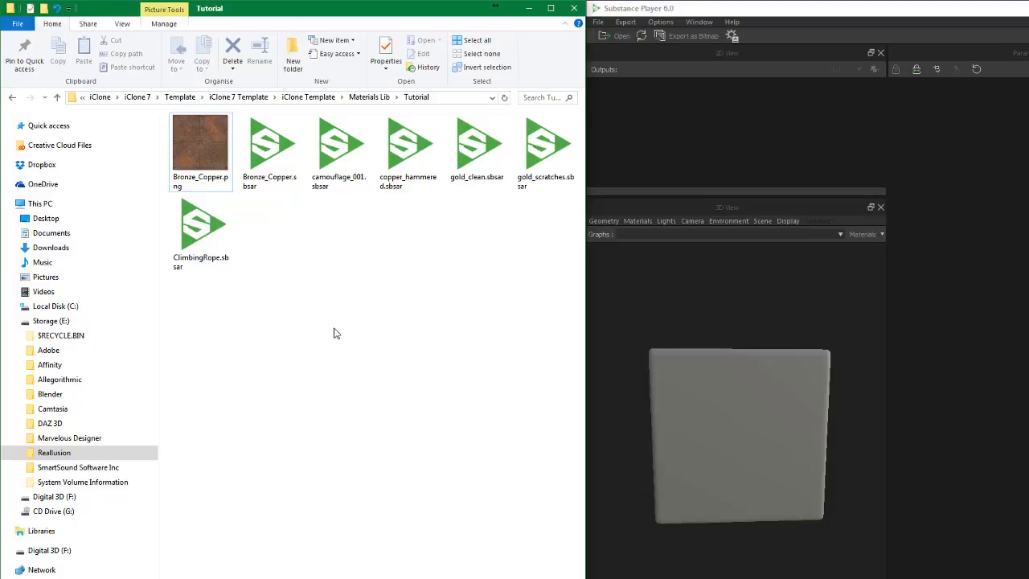
mouse_move(214, 349)
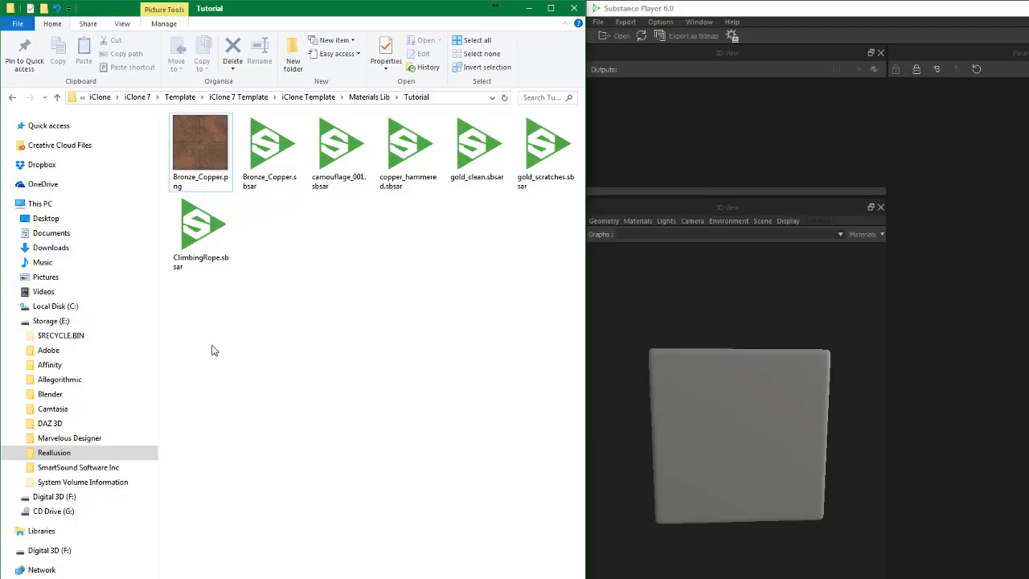
mouse_move(209, 300)
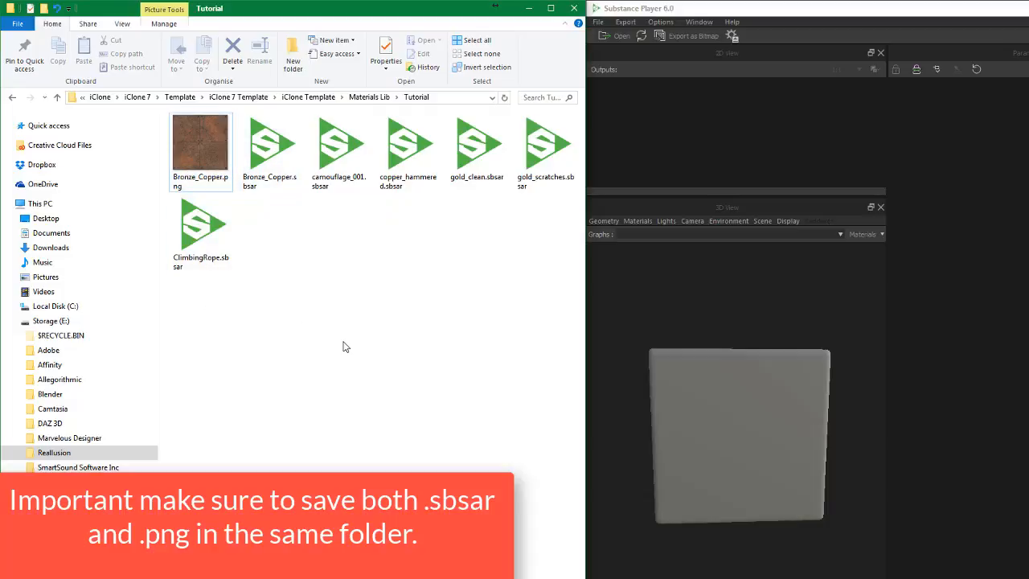
mouse_move(349, 213)
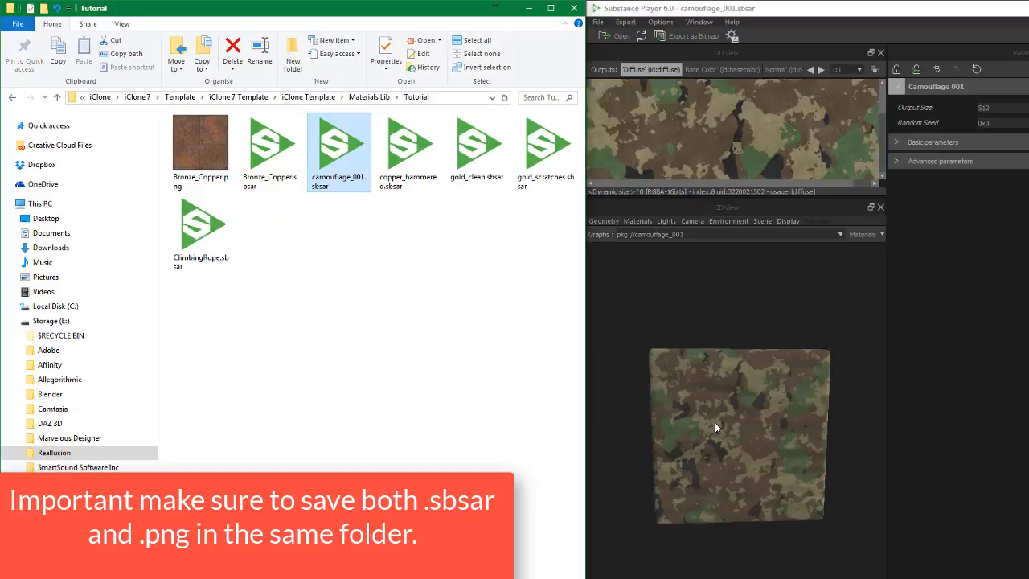
mouse_move(603, 87)
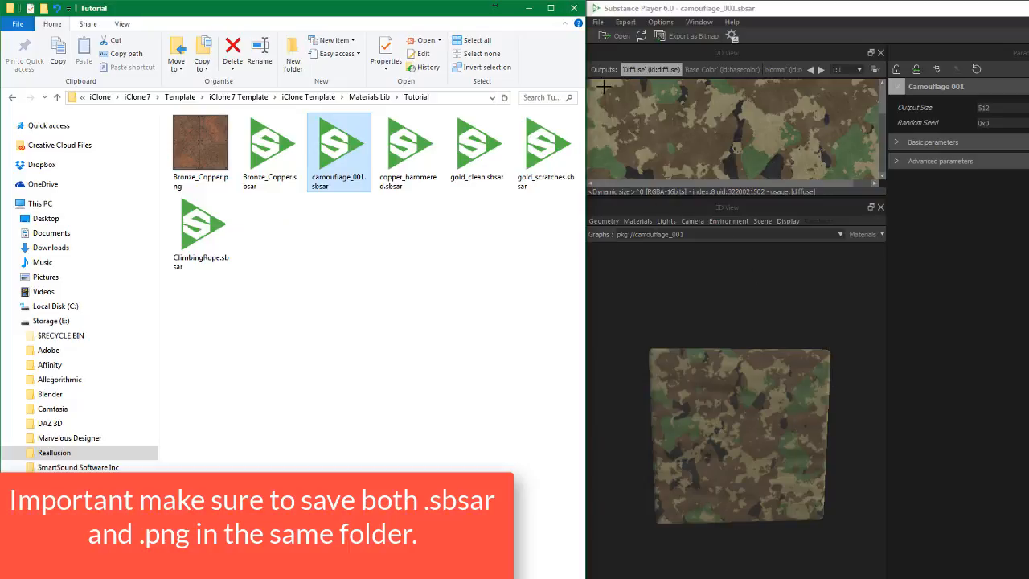
mouse_move(792, 94)
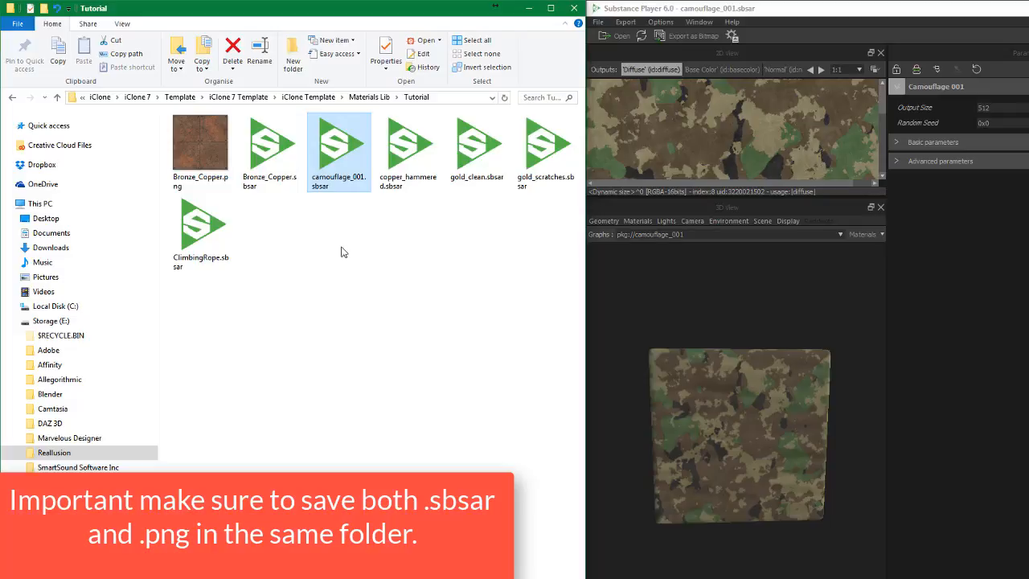
mouse_move(339, 250)
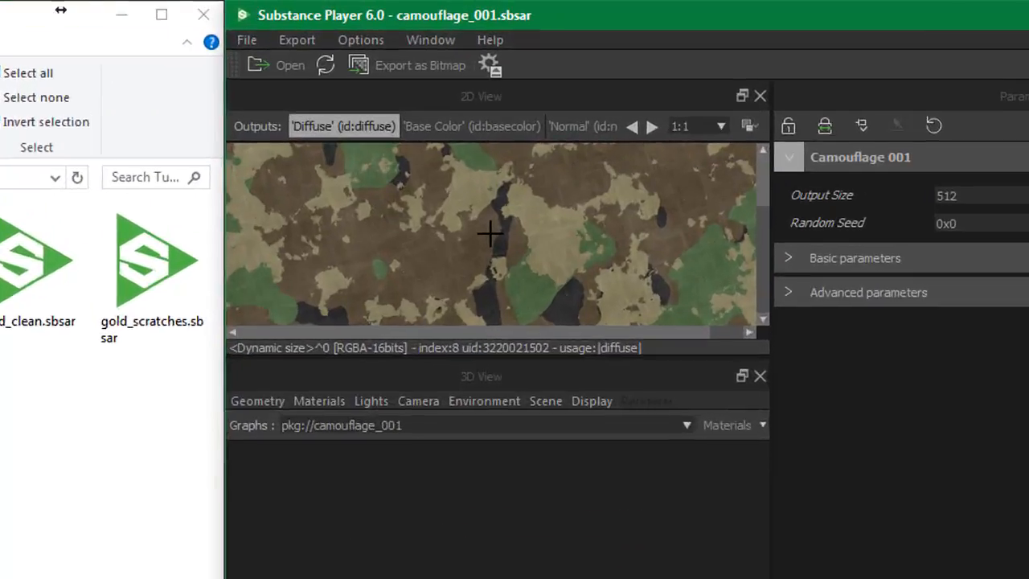
right_click(490, 234)
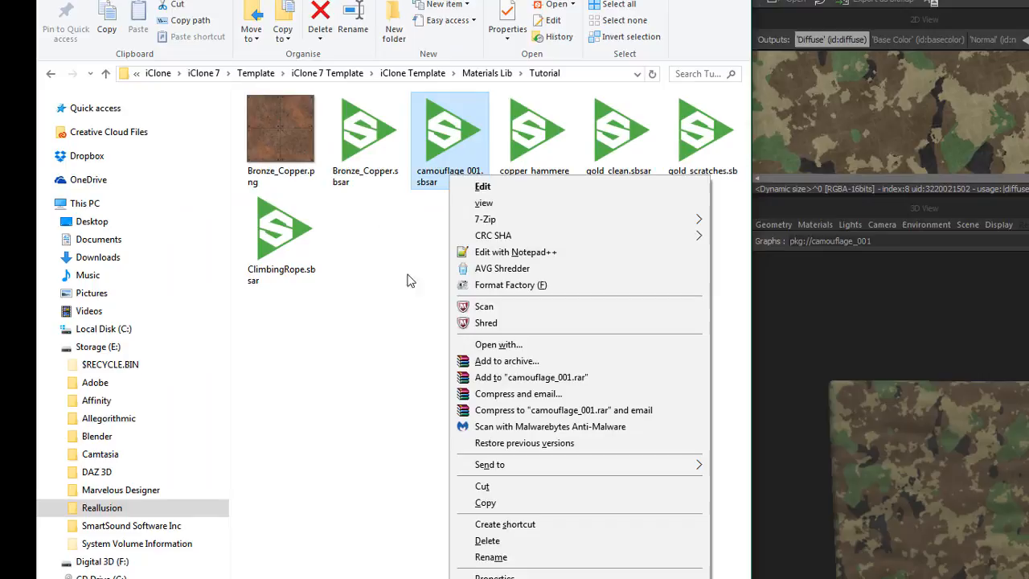
left_click(490, 556)
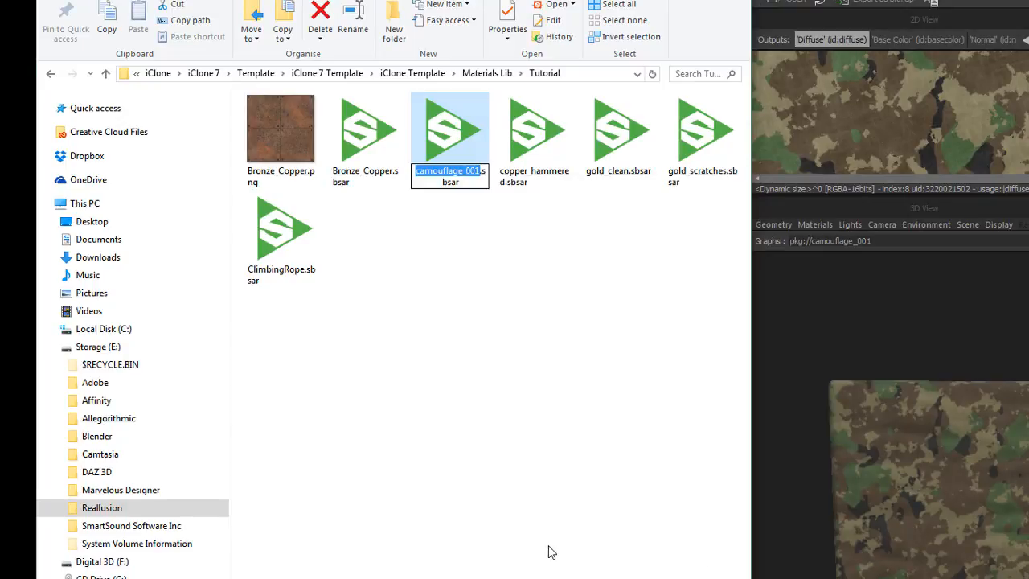
mouse_move(631, 505)
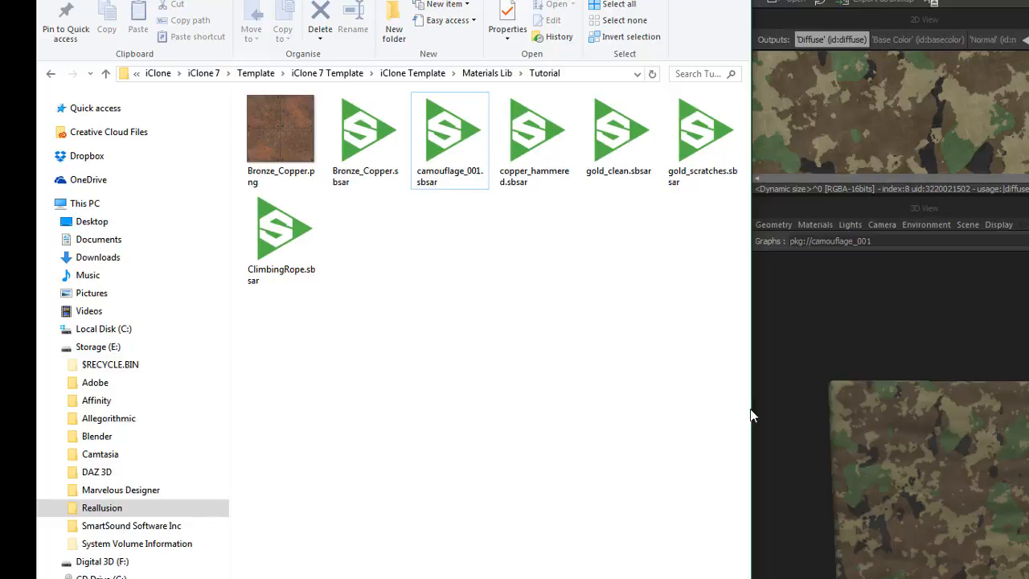
mouse_move(979, 280)
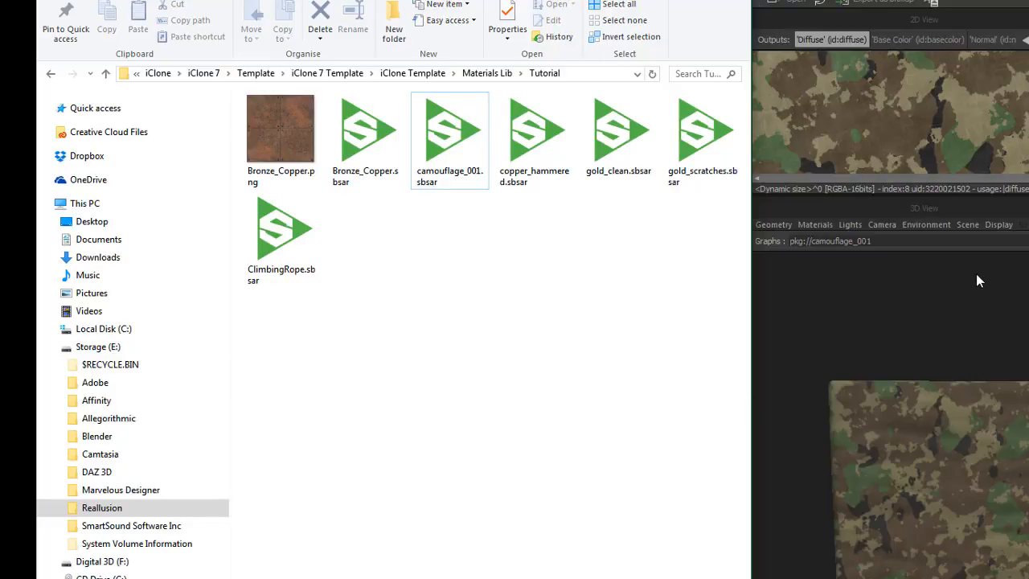
Step: Export the camouflage texture as a bitmap named camouflage_001.png in the Tutorial folder
right_click(884, 113)
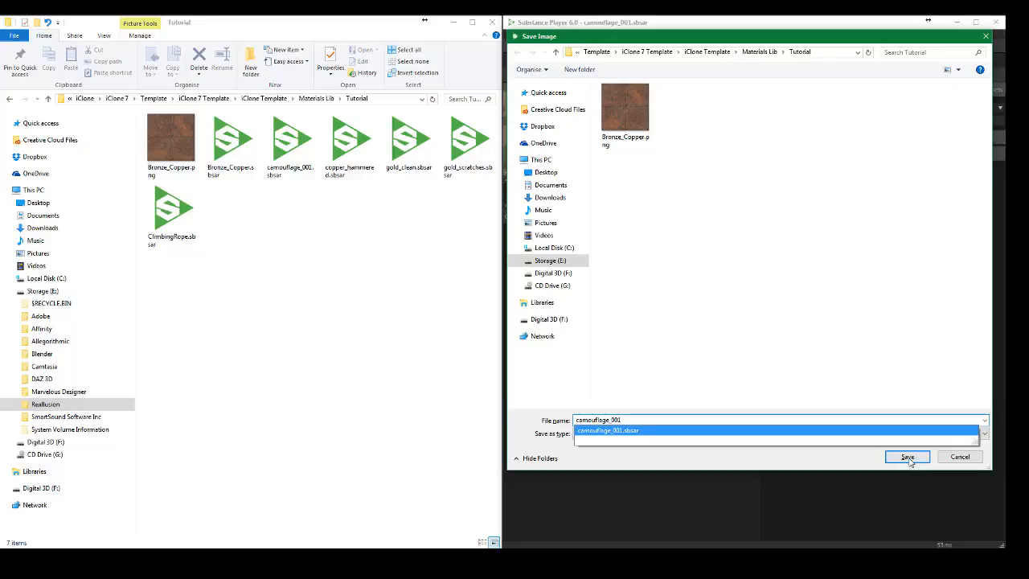
left_click(907, 456)
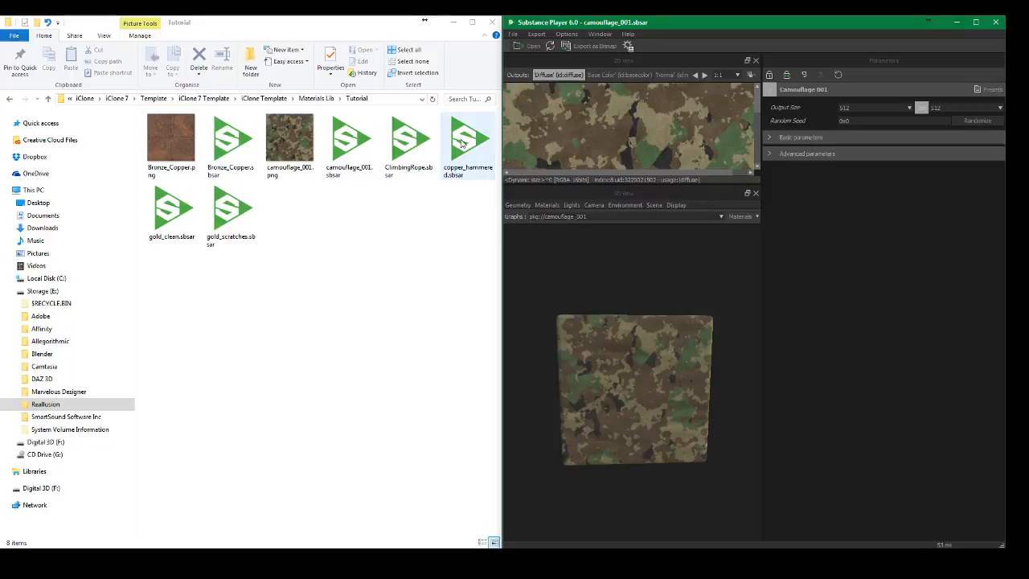
left_click(467, 137)
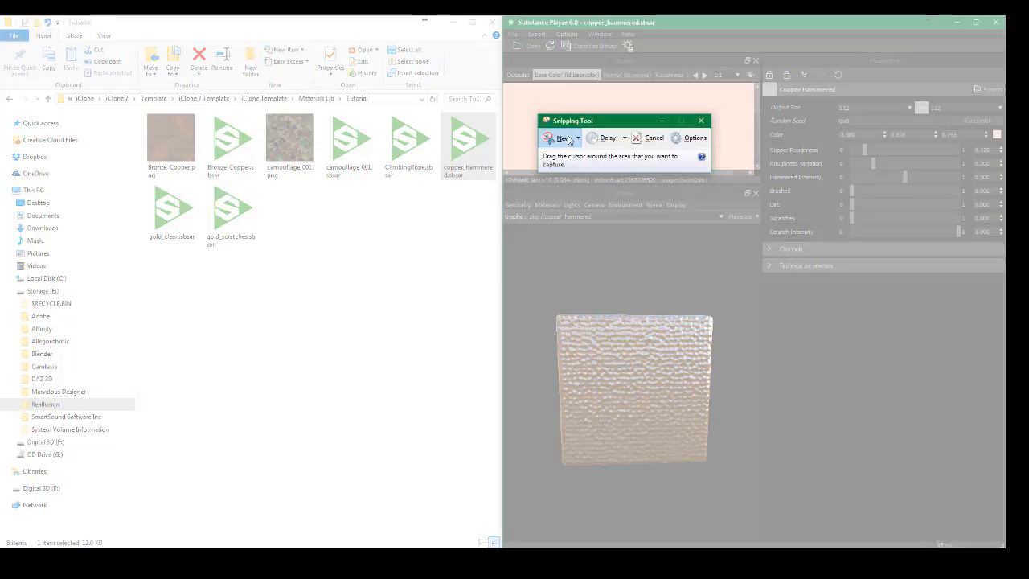
mouse_move(581, 347)
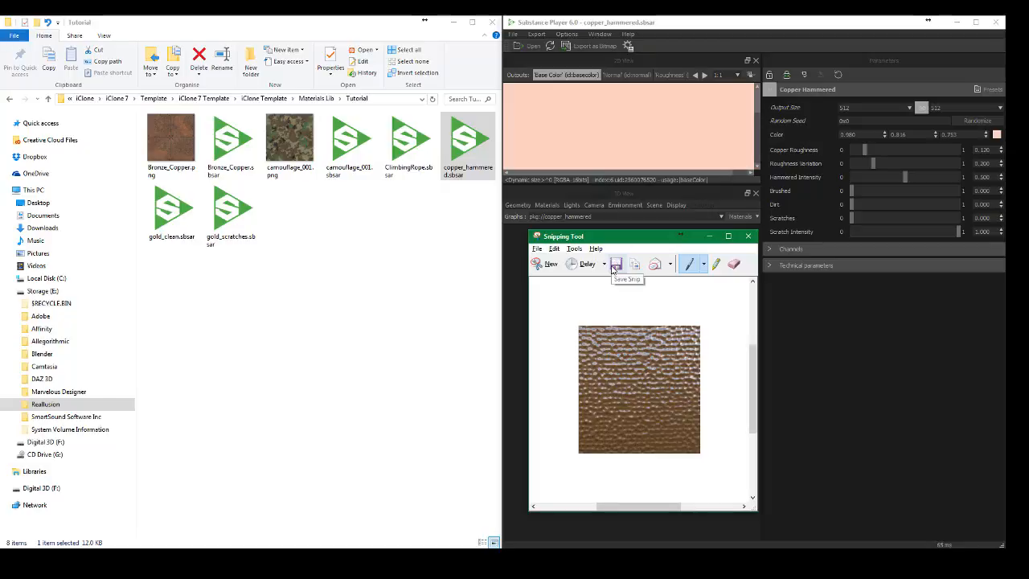
Step: Save the captured texture snip as copper_hammered, reusing the .sbsar file's name
left_click(616, 263)
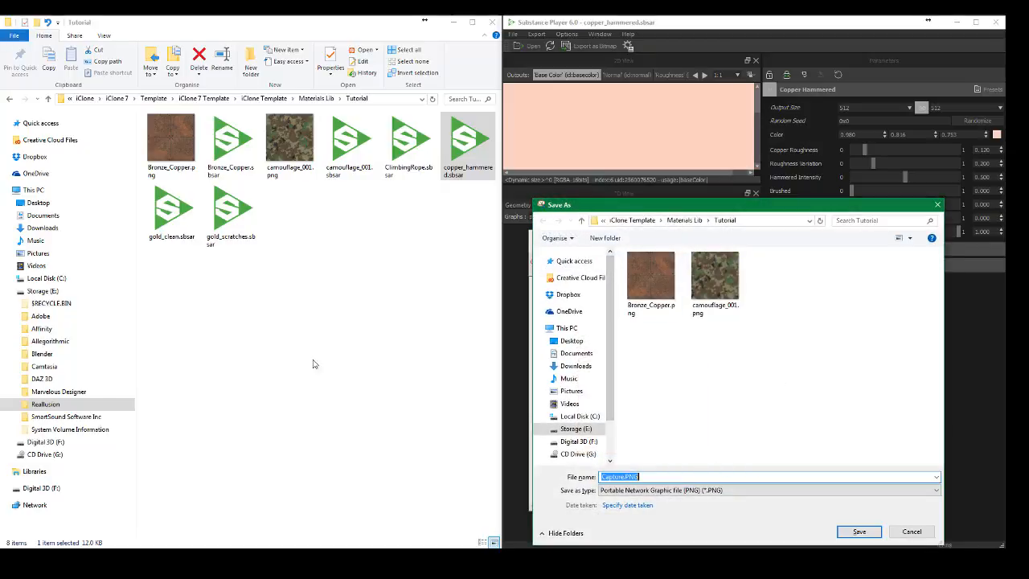
left_click(468, 138)
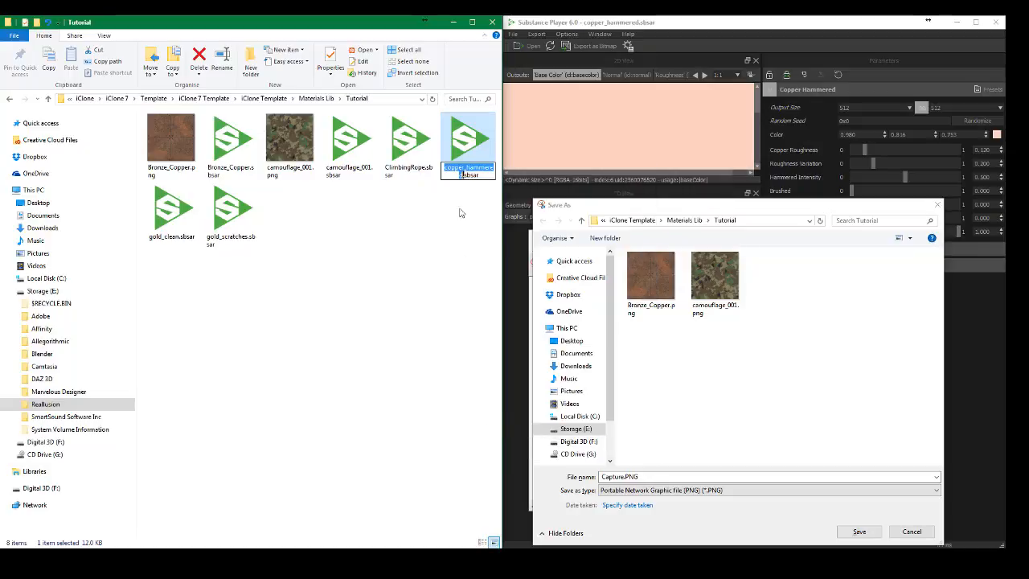
right_click(468, 171)
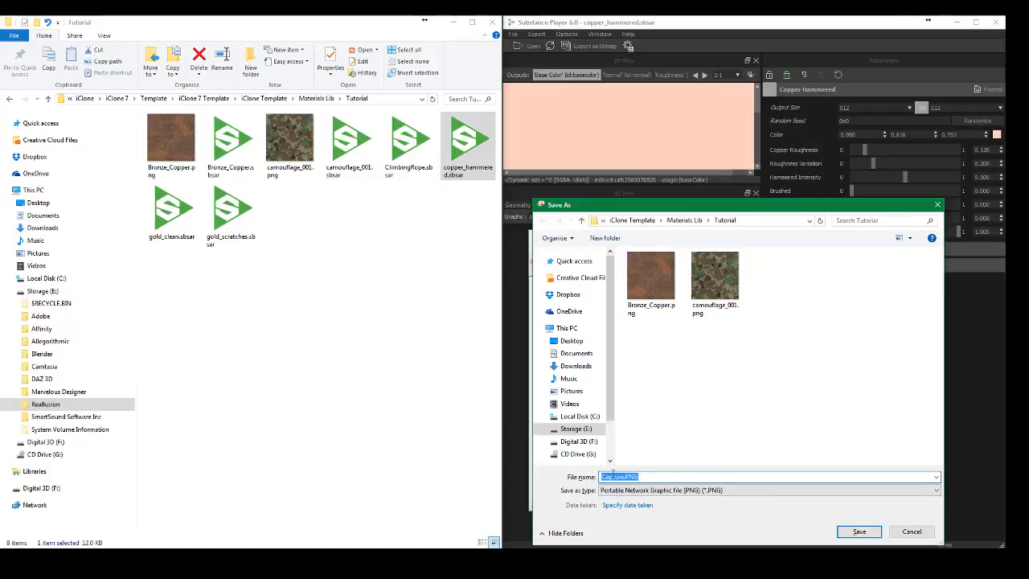
type("copper_hammered")
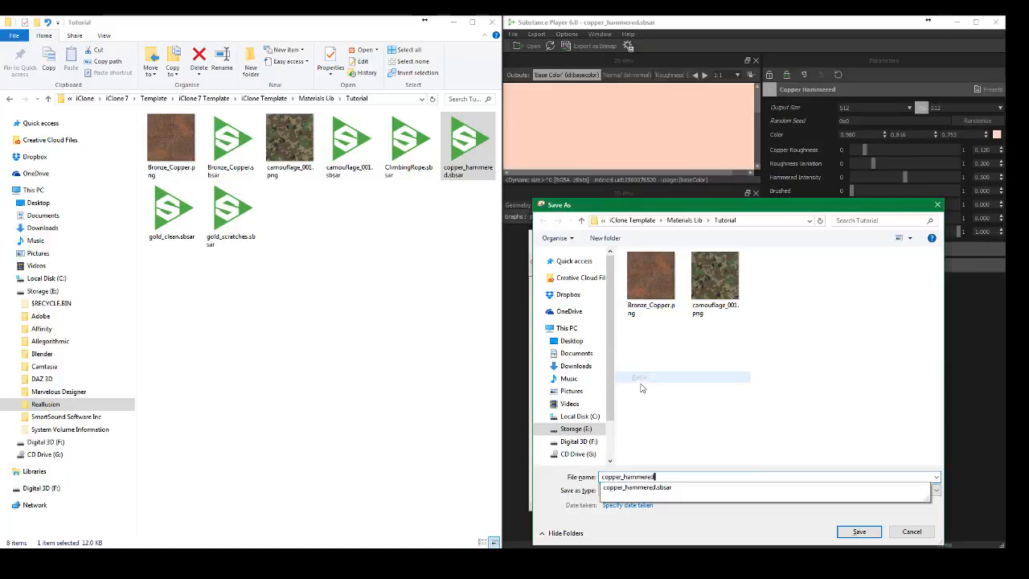
left_click(859, 531)
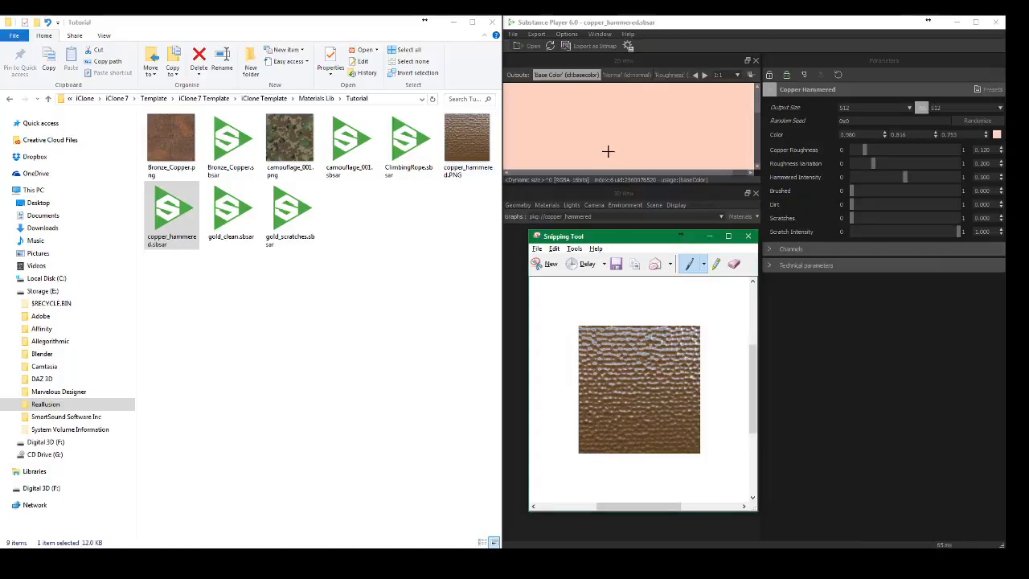
Step: Close the snip window and choose Save as bitmap from the 2D view
left_click(748, 236)
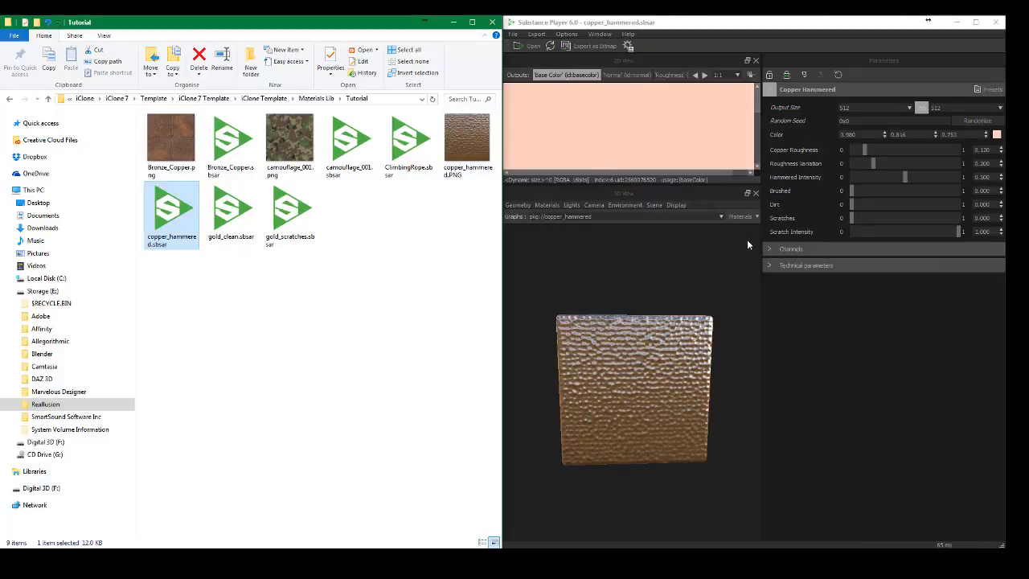
right_click(594, 128)
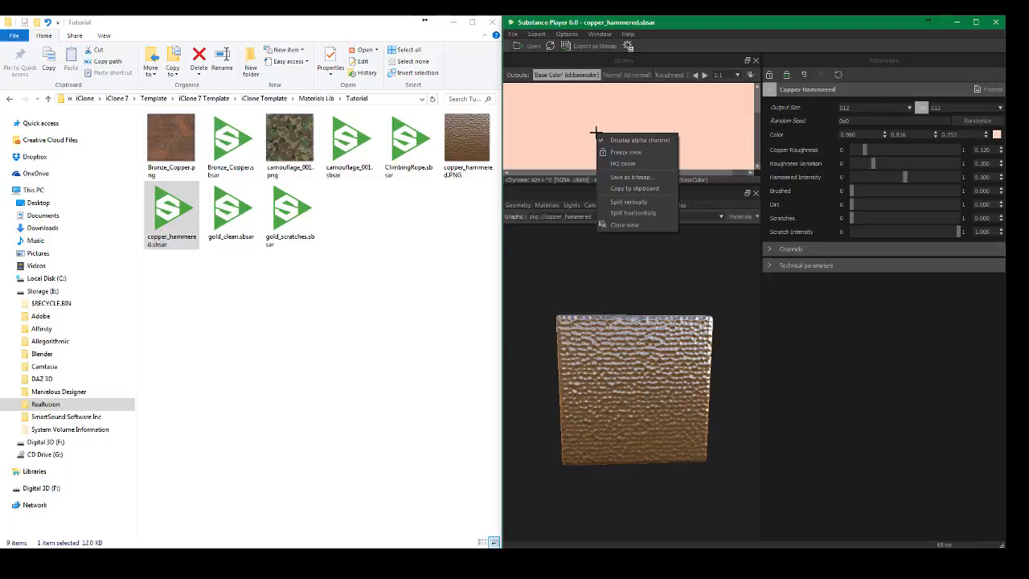
mouse_move(631, 177)
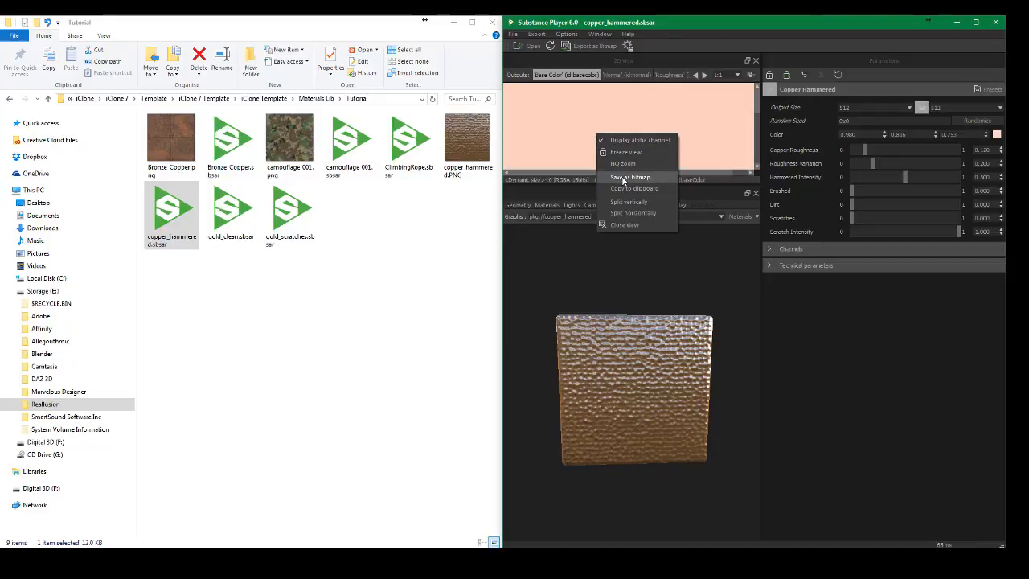
left_click(630, 177)
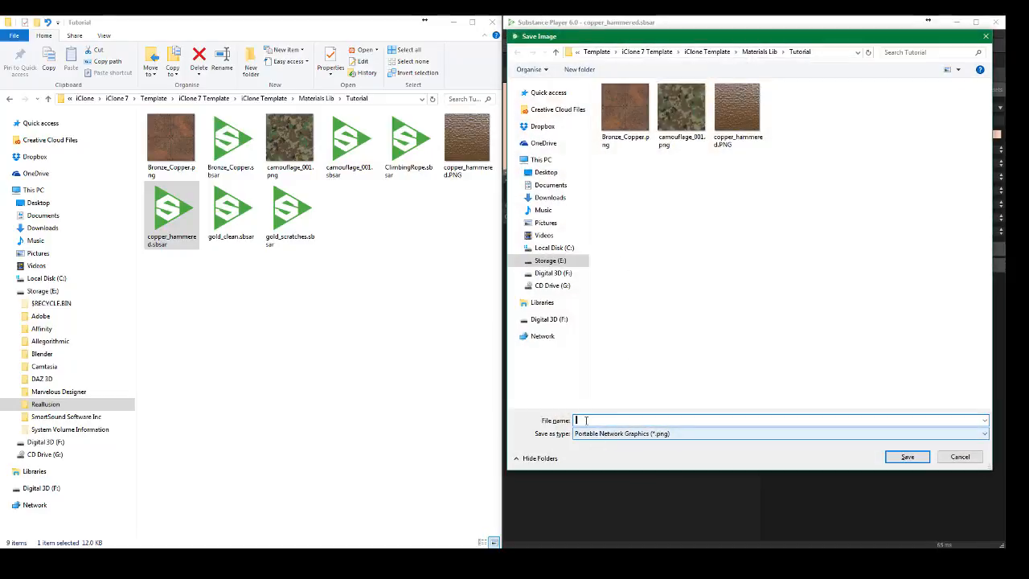
right_click(585, 420)
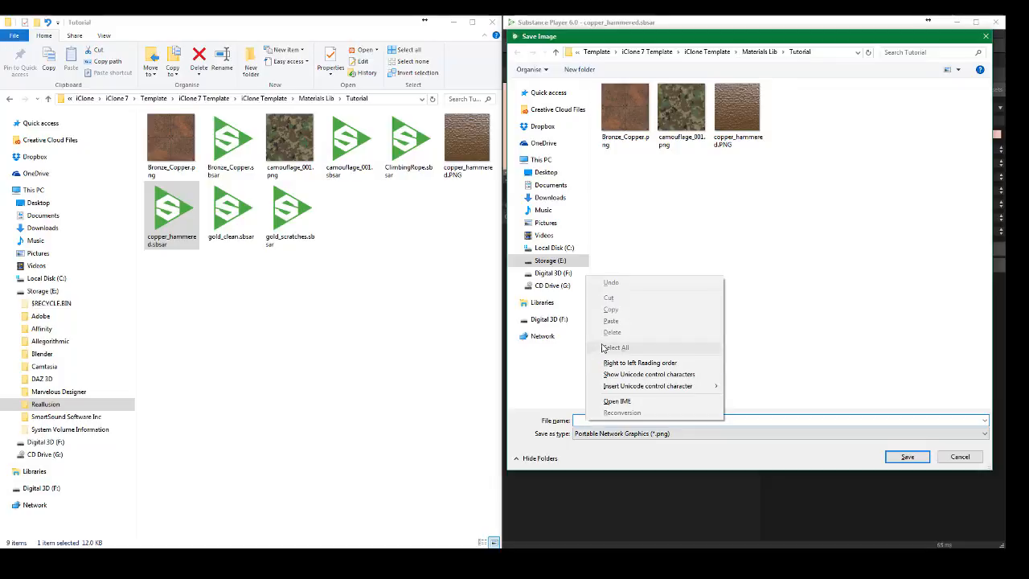
Step: Save the copper base-color swatch as demo.png and select it in the folder
left_click(776, 421)
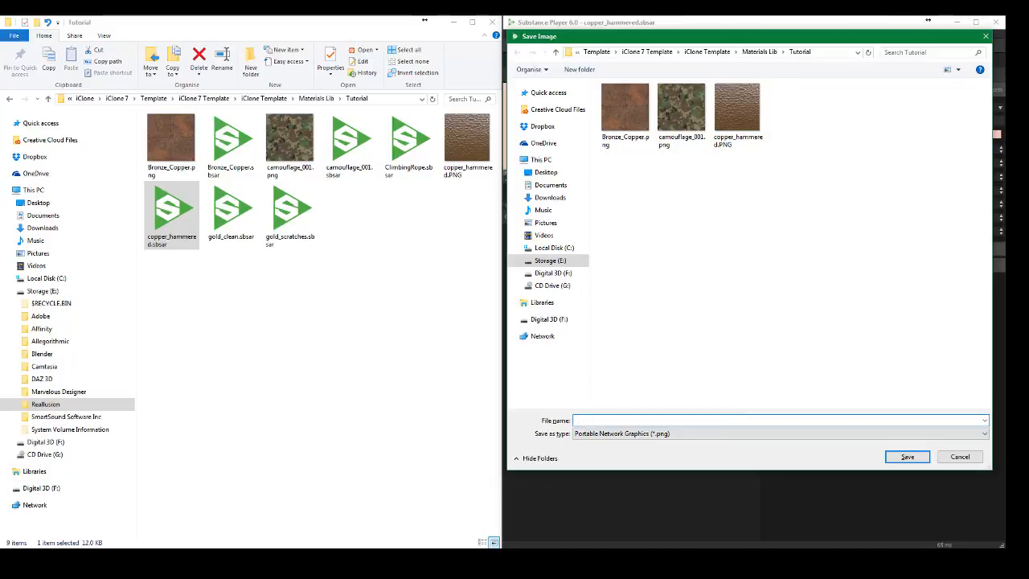
type("demo")
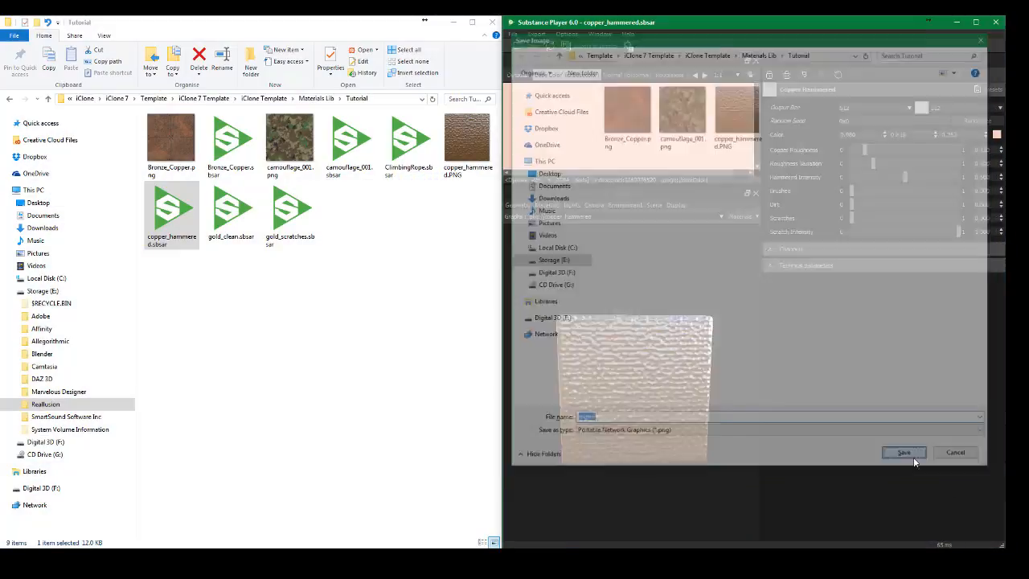
left_click(903, 451)
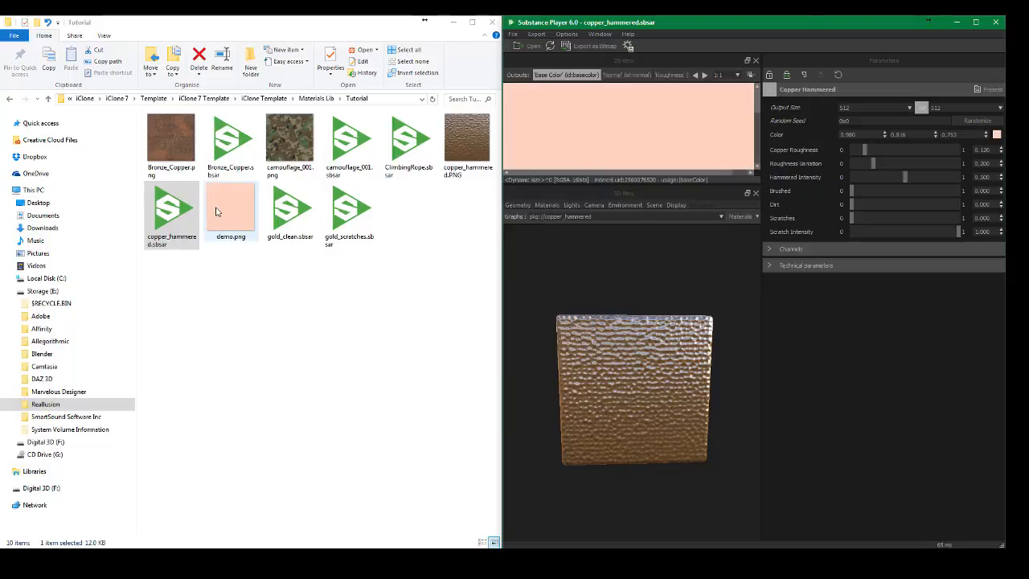
left_click(171, 207)
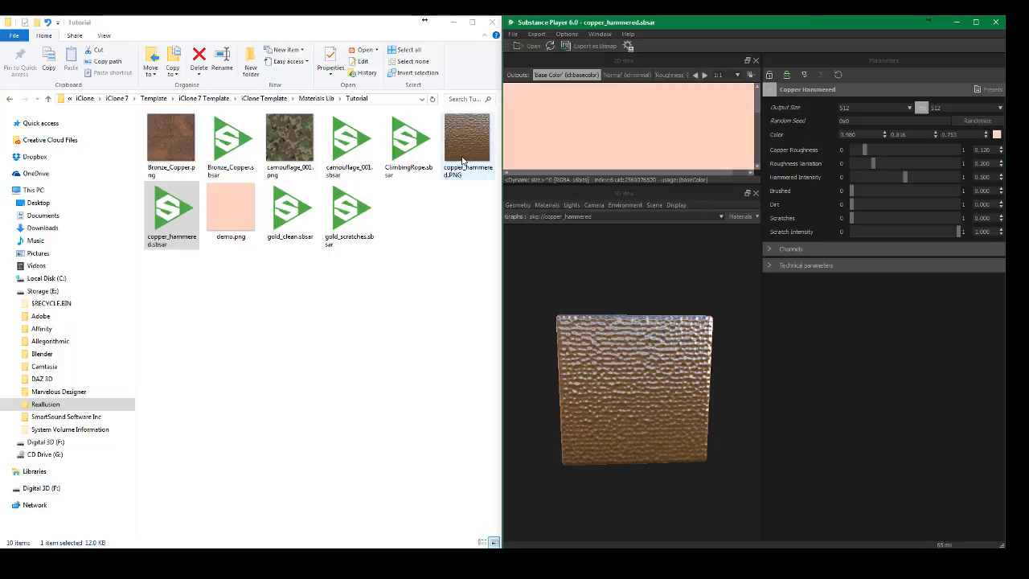
Step: Inspect the copper_hammered.PNG image, then close Substance Player
left_click(171, 211)
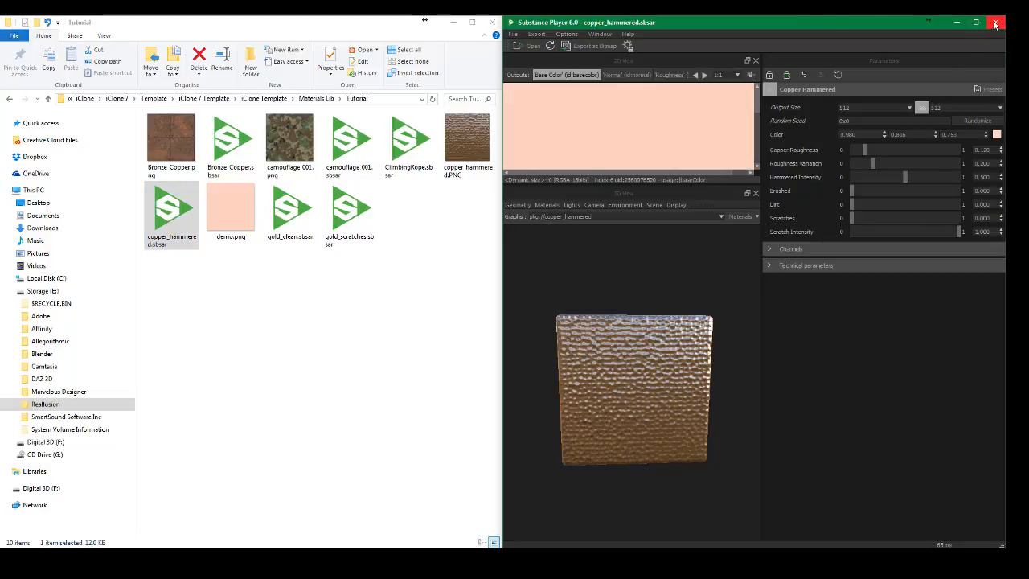
left_click(995, 23)
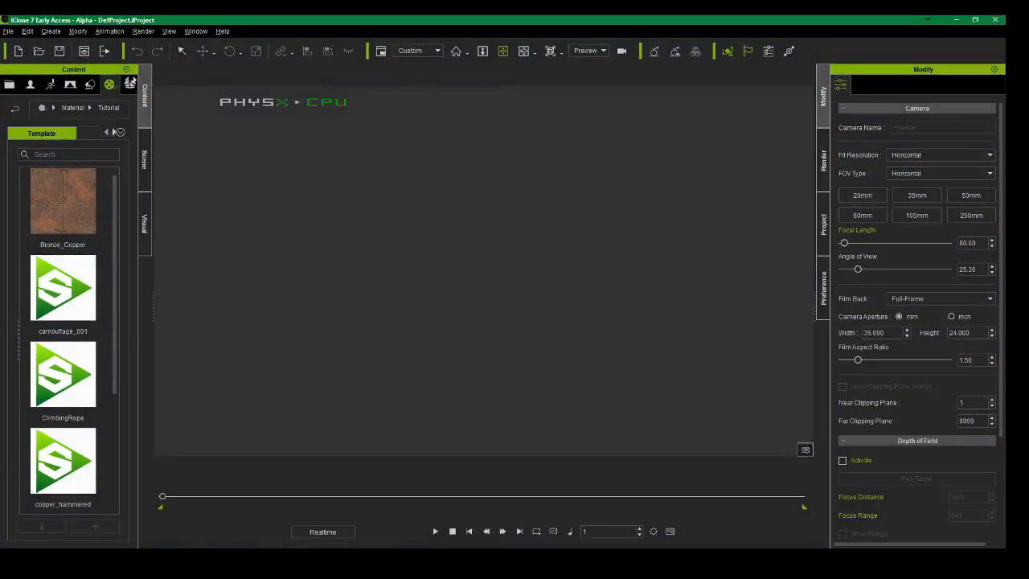
Step: Leave and reopen the Tutorial material folder so camouflage_001 and copper_hammered show thumbnails
left_click(62, 290)
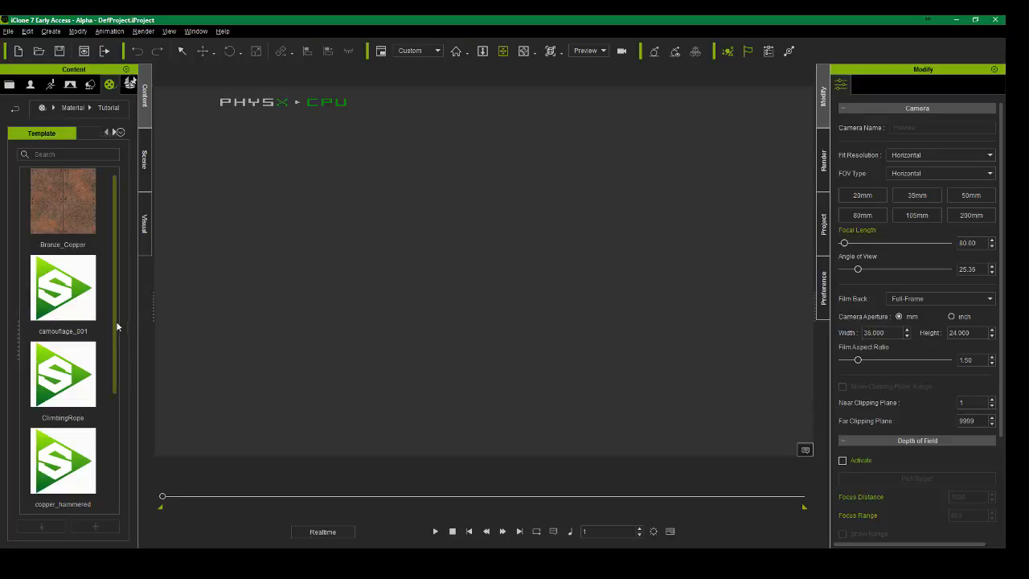
left_click(63, 293)
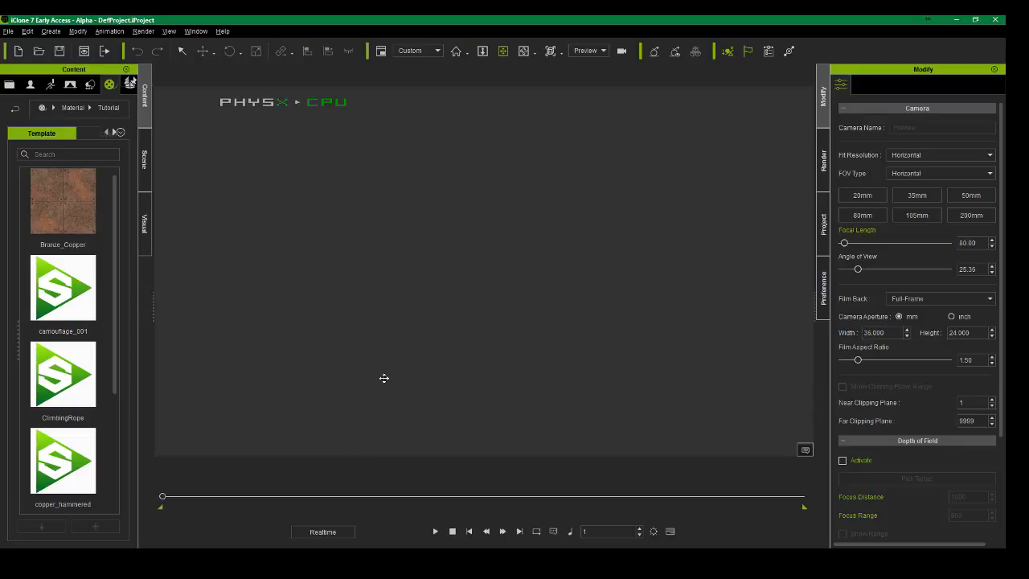
mouse_move(993, 33)
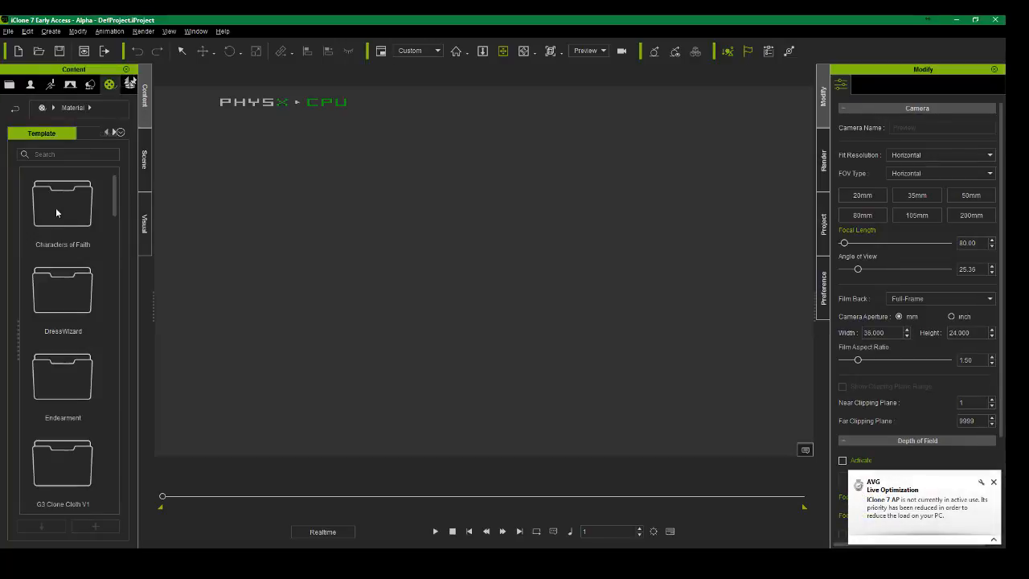
left_click(77, 107)
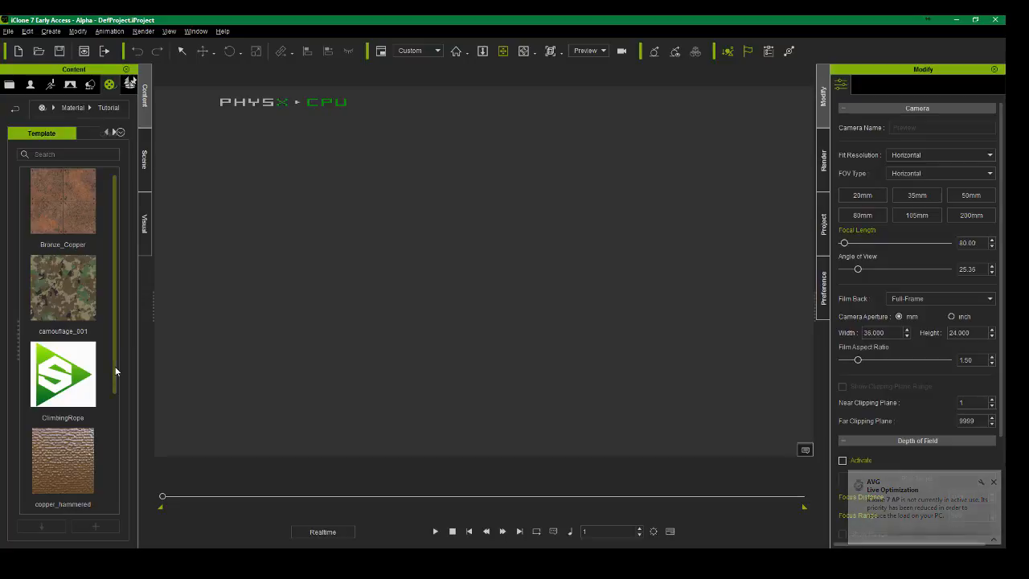
scroll("down", 3)
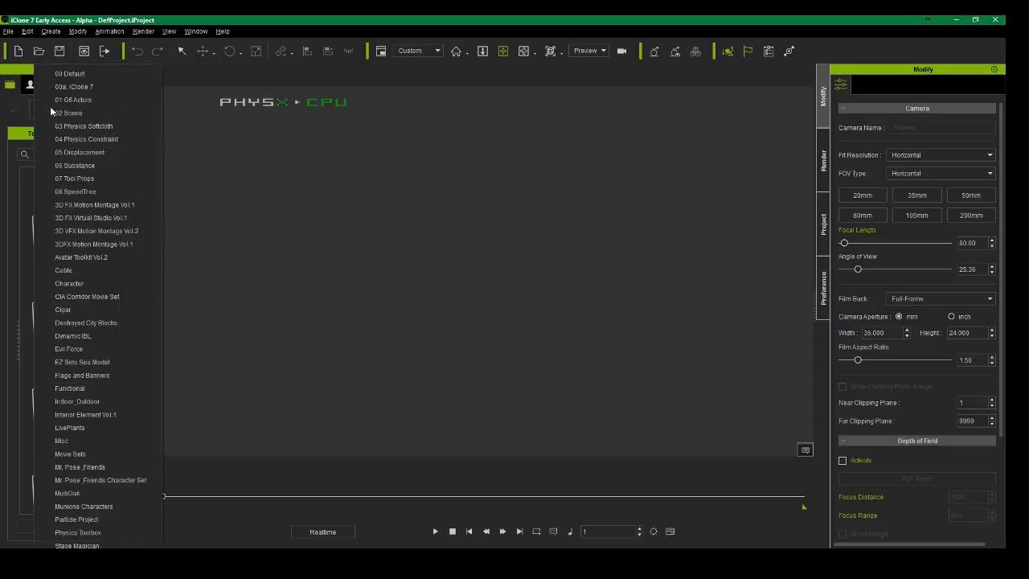
mouse_move(9, 184)
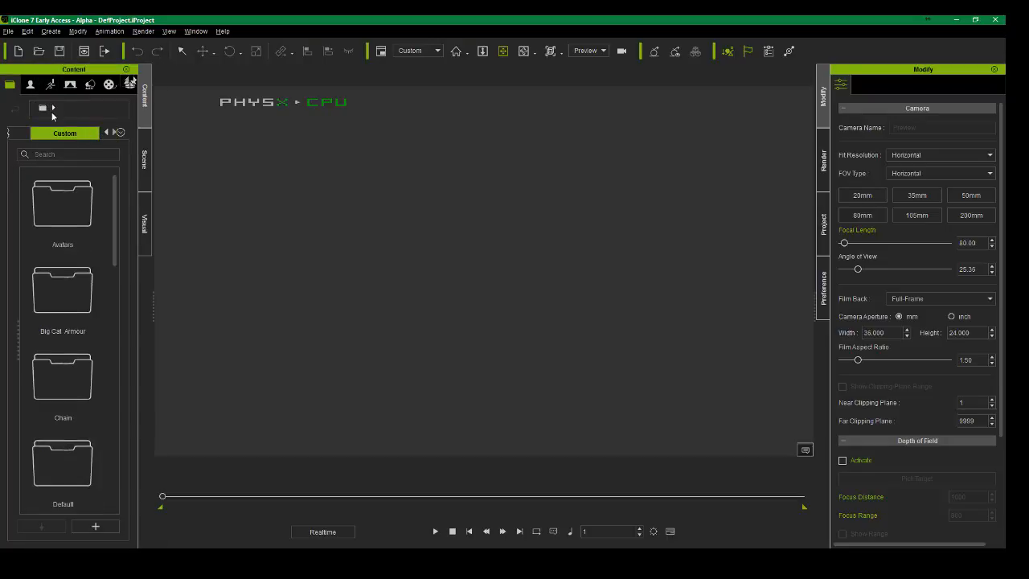
Step: Pick Tutorial from the Custom project folder dropdown
left_click(53, 109)
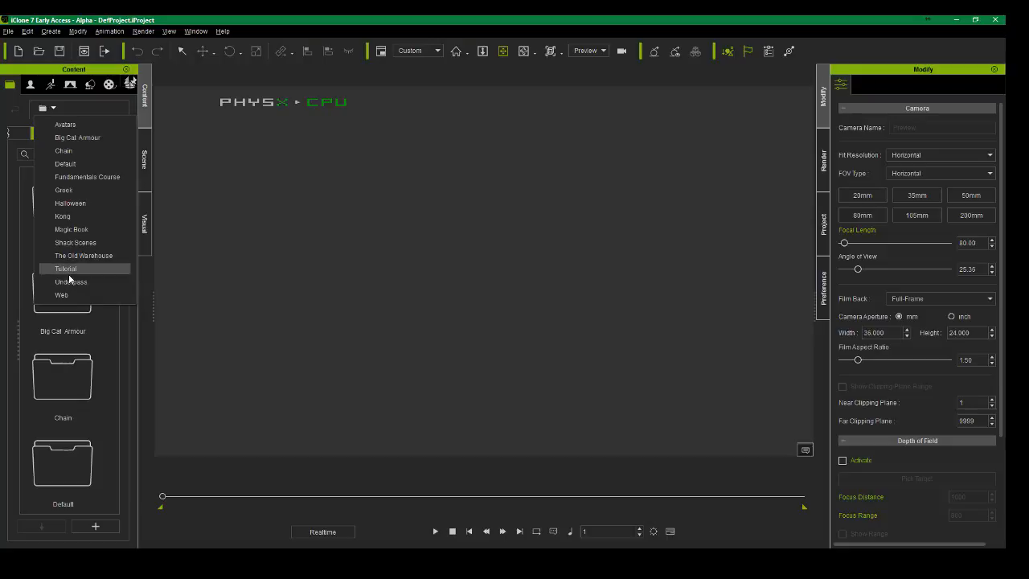
left_click(65, 268)
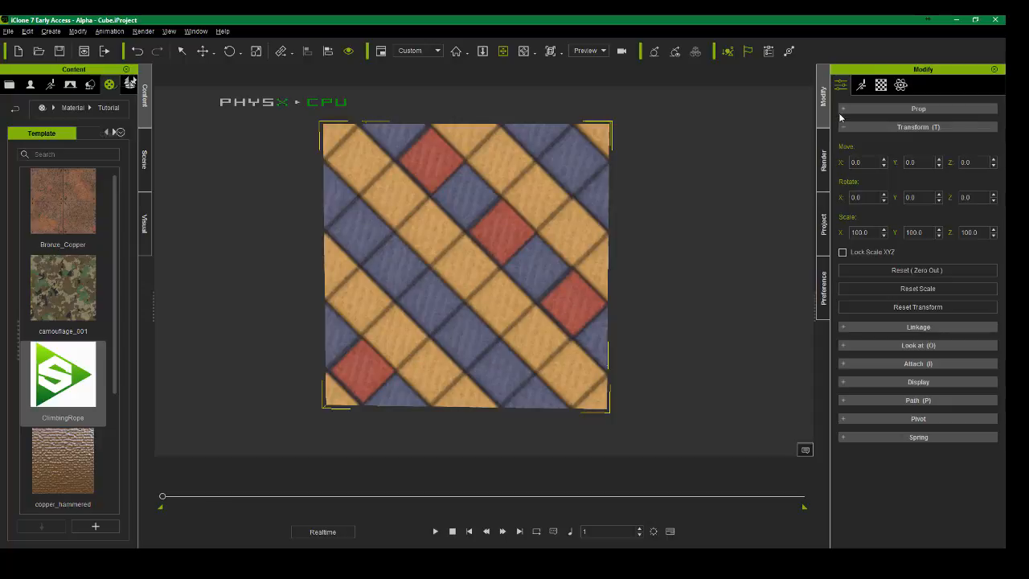
Step: Show the tiled cube's material settings in the Modify panel's Material tab
left_click(880, 84)
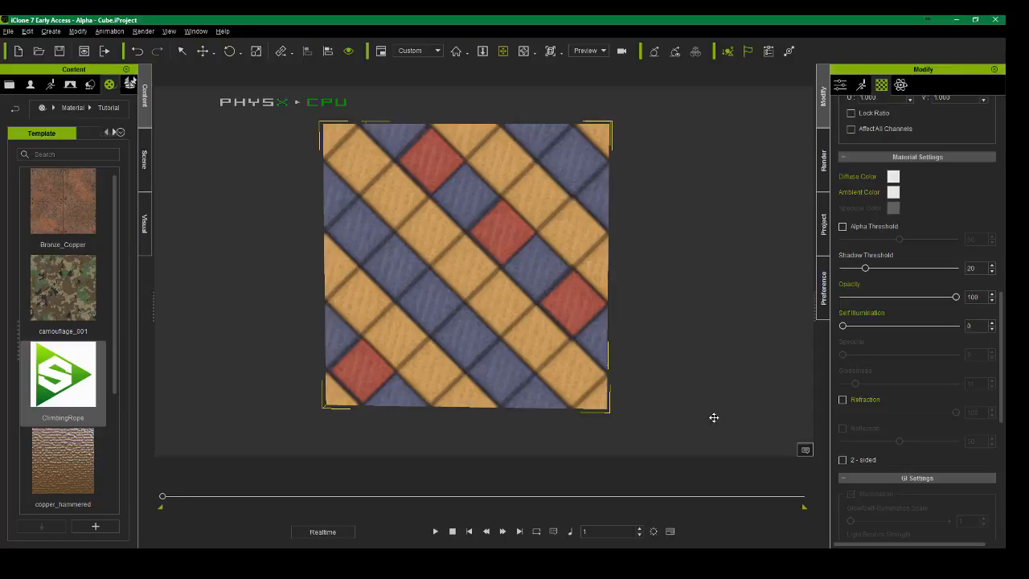
left_click(63, 373)
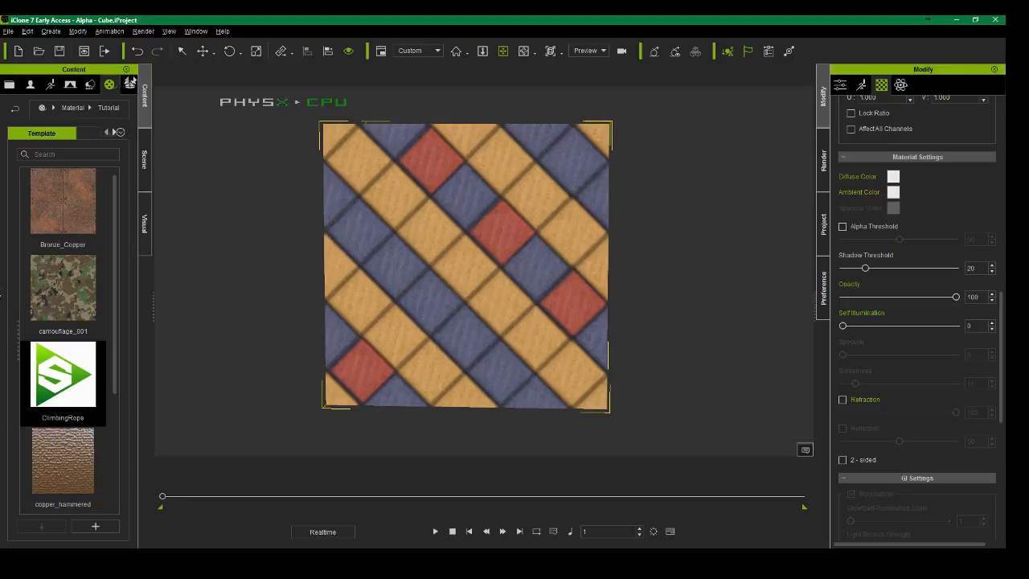